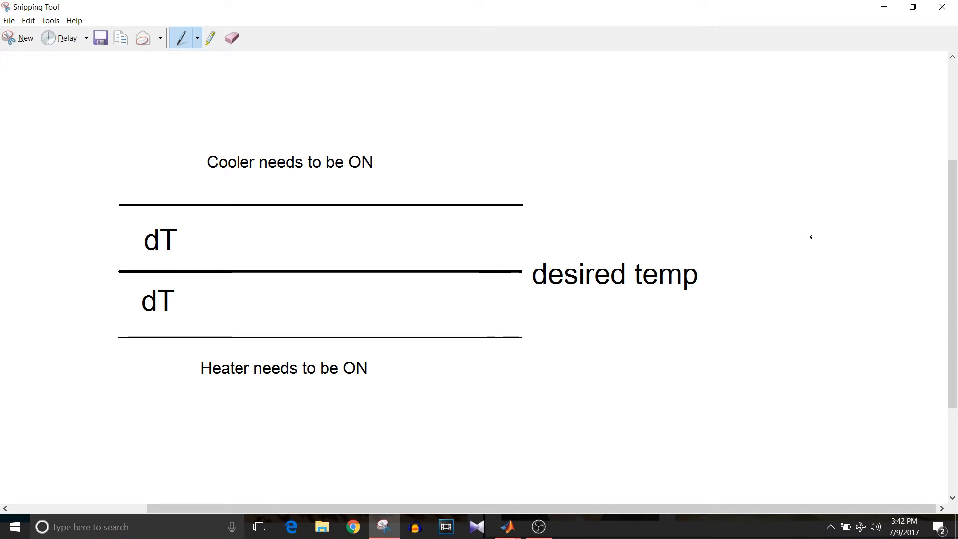
Bring the Simulink temp_ctrl model window to the front from the taskbar.
{"action": "left_click", "coordinate": [507, 526]}
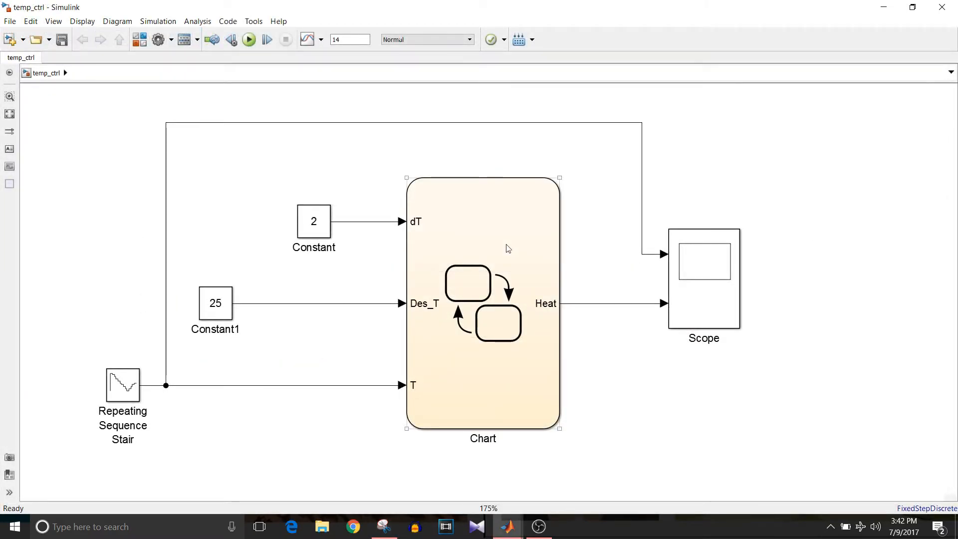
{"action": "left_click", "coordinate": [314, 221]}
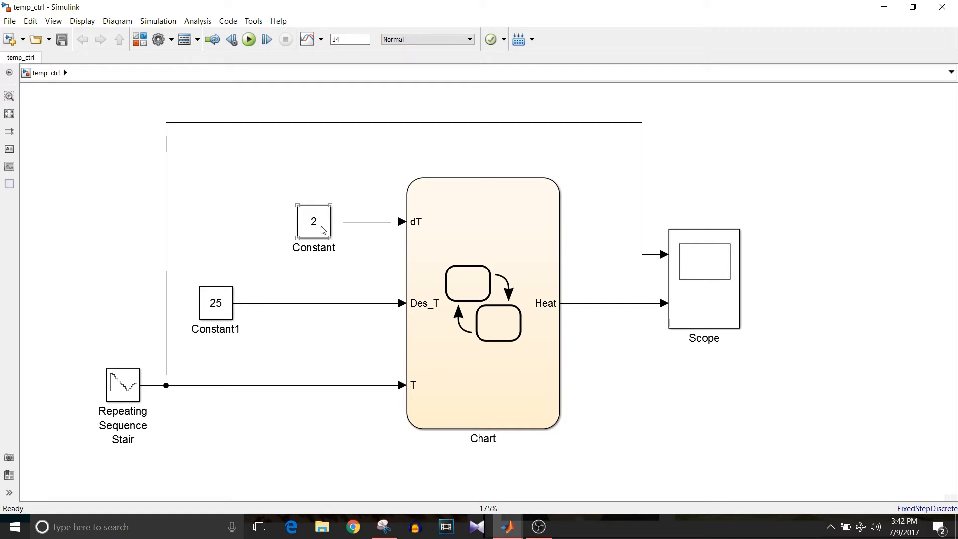
{"action": "mouse_move", "coordinate": [306, 244]}
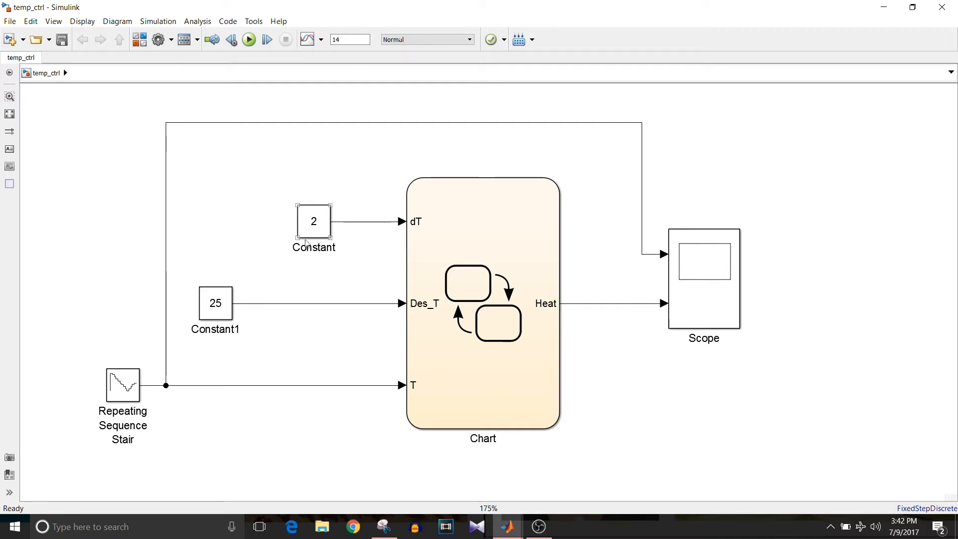
{"action": "left_click", "coordinate": [215, 303]}
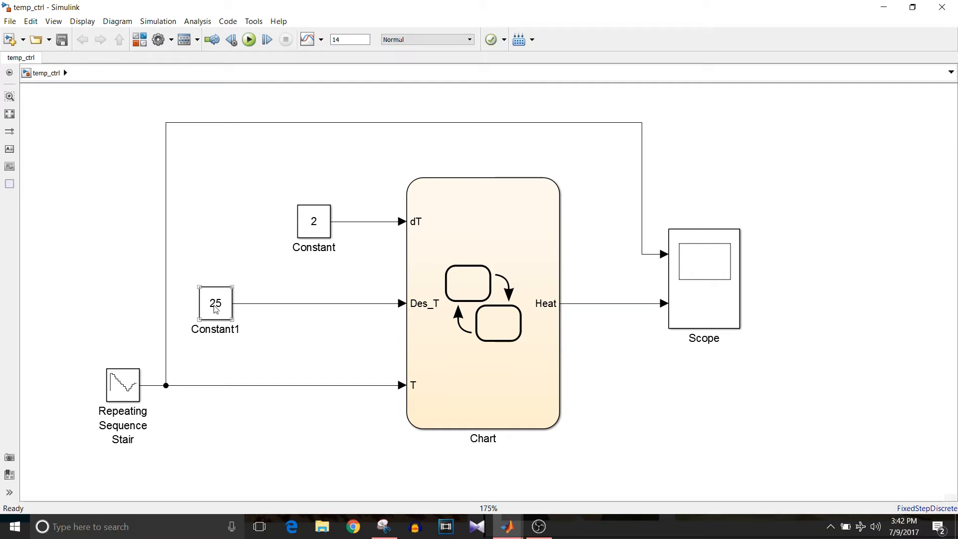
{"action": "left_click", "coordinate": [122, 385]}
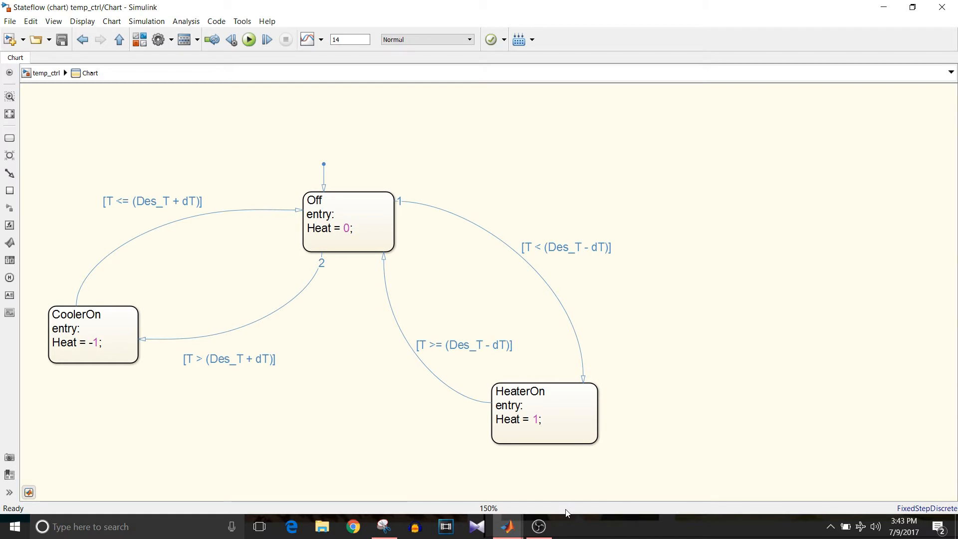
{"action": "mouse_move", "coordinate": [391, 275]}
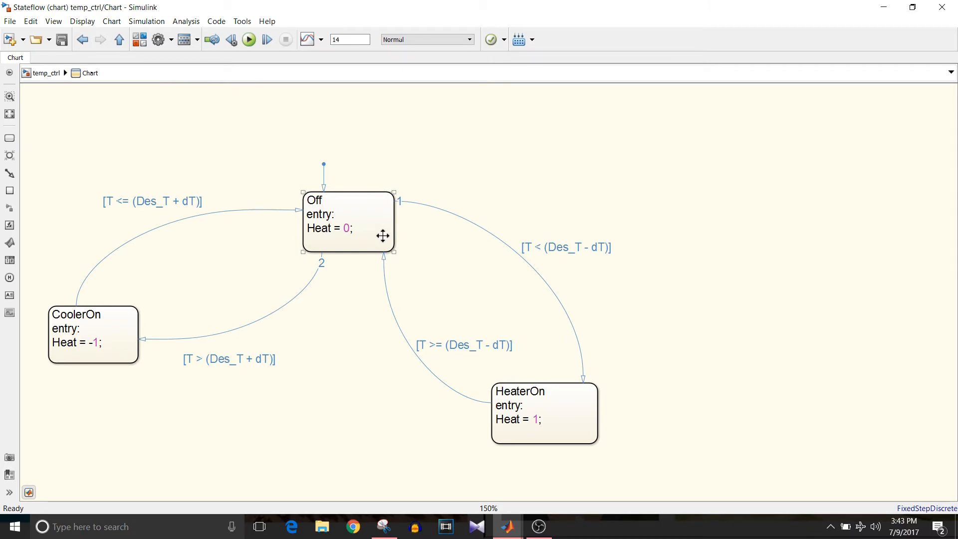
Select the HeaterOn and CoolerOn states in the thermostat Stateflow chart.
{"action": "left_click", "coordinate": [544, 412]}
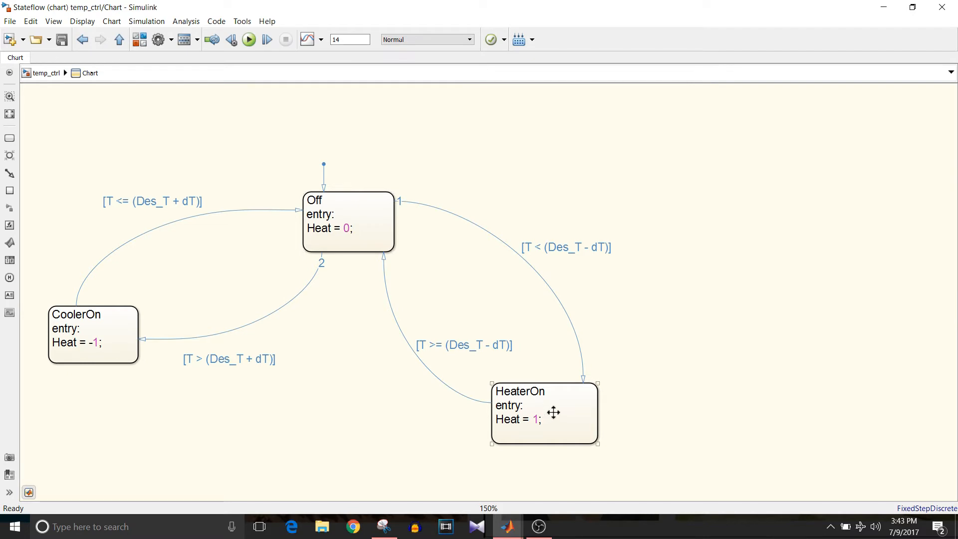
{"action": "mouse_move", "coordinate": [553, 419]}
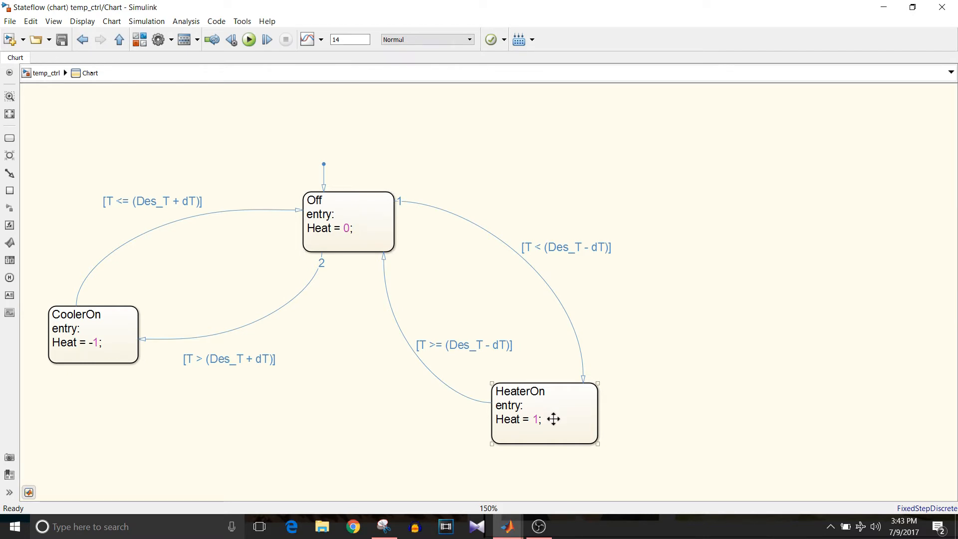
{"action": "left_click", "coordinate": [93, 335]}
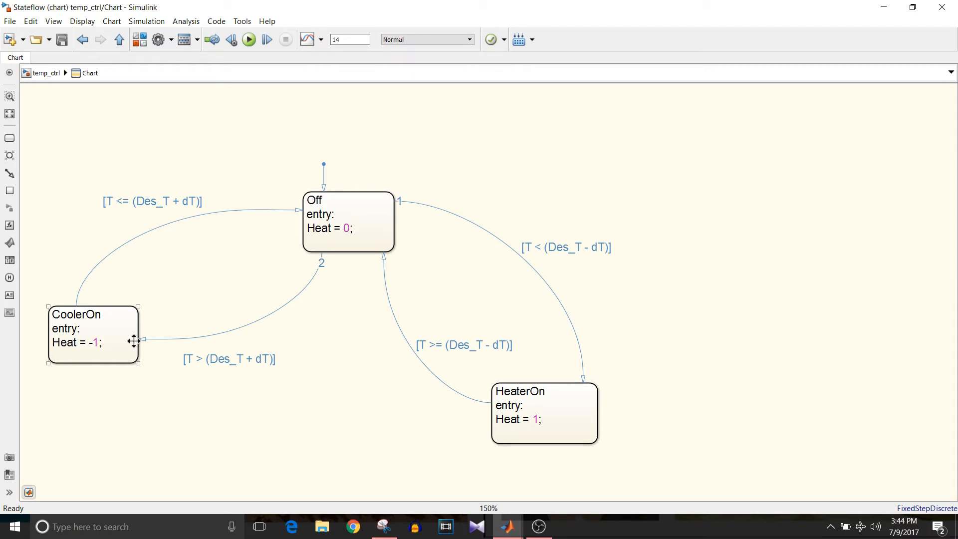
{"action": "left_click", "coordinate": [497, 332]}
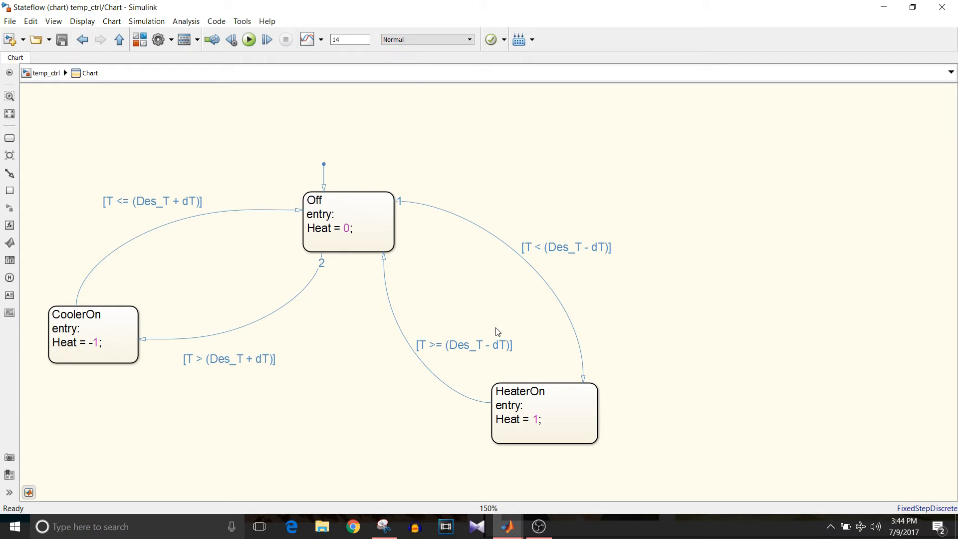
{"action": "mouse_move", "coordinate": [518, 250]}
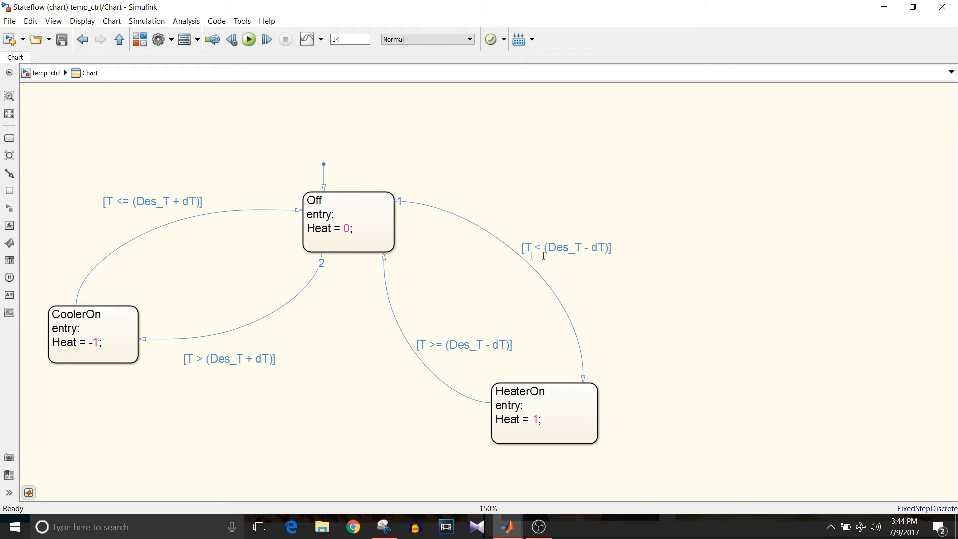
{"action": "mouse_move", "coordinate": [587, 259]}
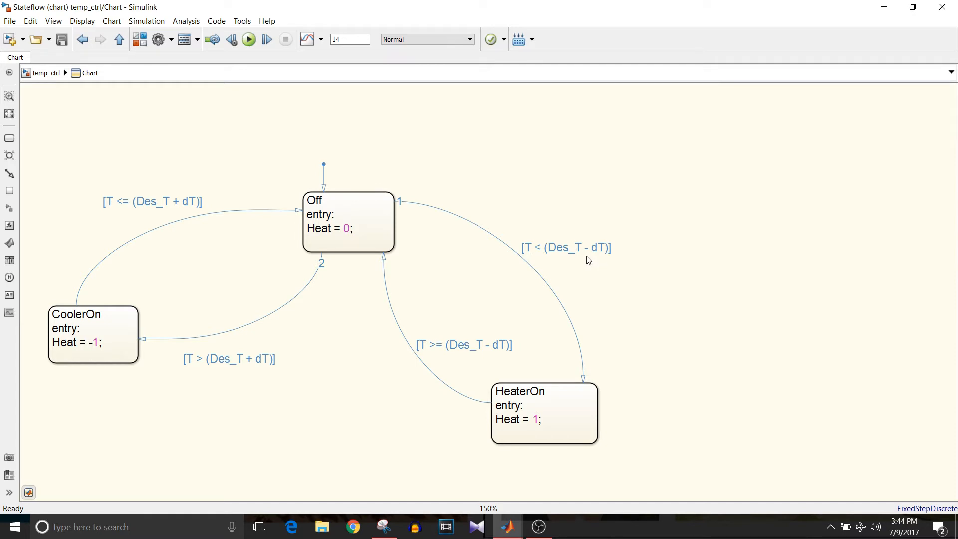
{"action": "left_click", "coordinate": [543, 412]}
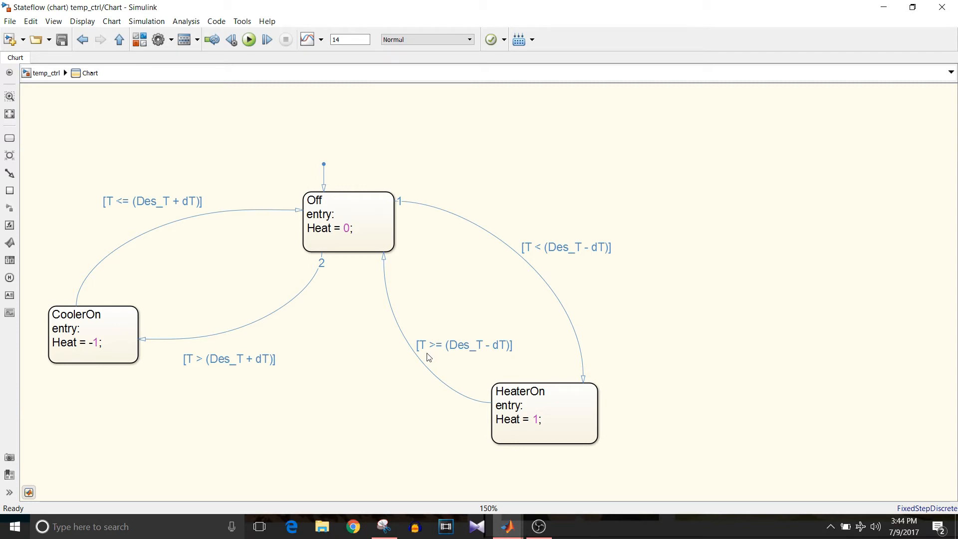
{"action": "mouse_move", "coordinate": [325, 274]}
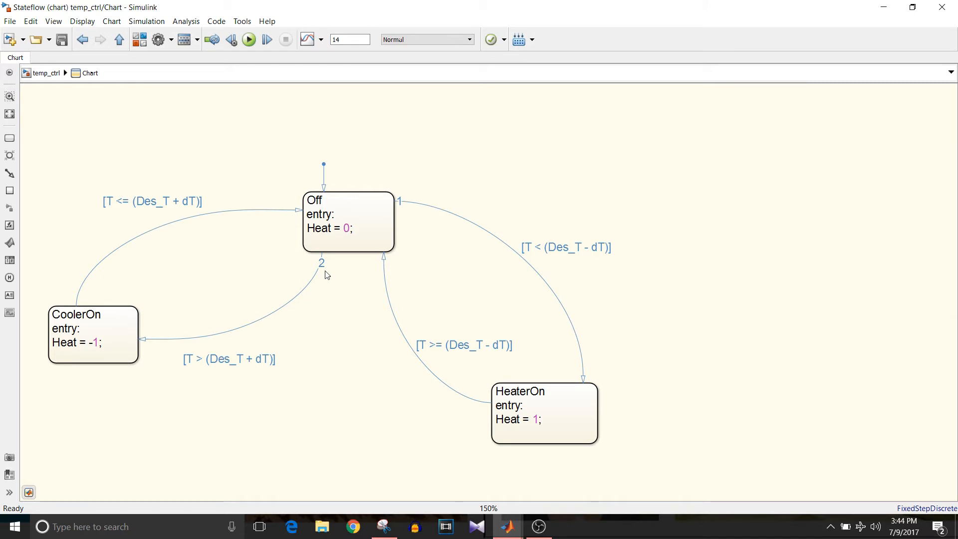
{"action": "left_click", "coordinate": [348, 221]}
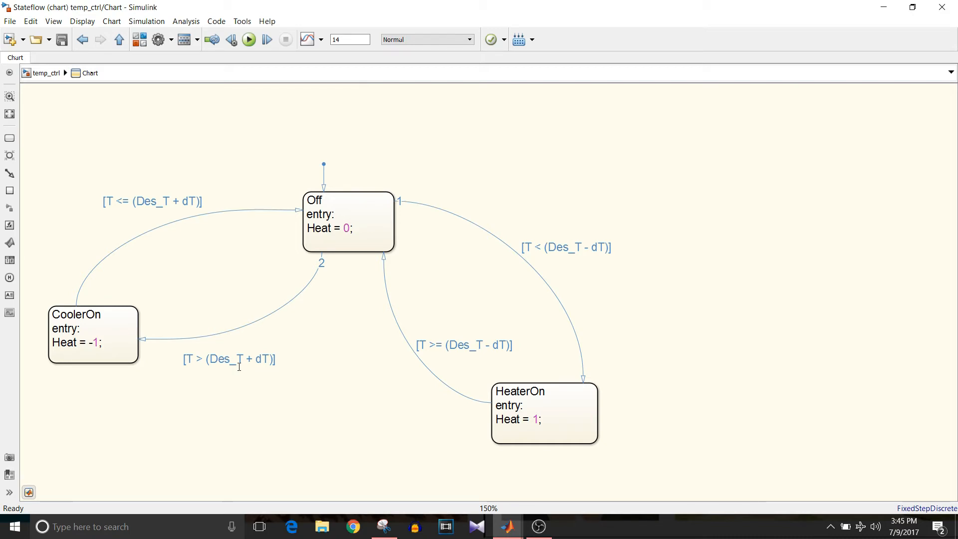
{"action": "left_click", "coordinate": [92, 335]}
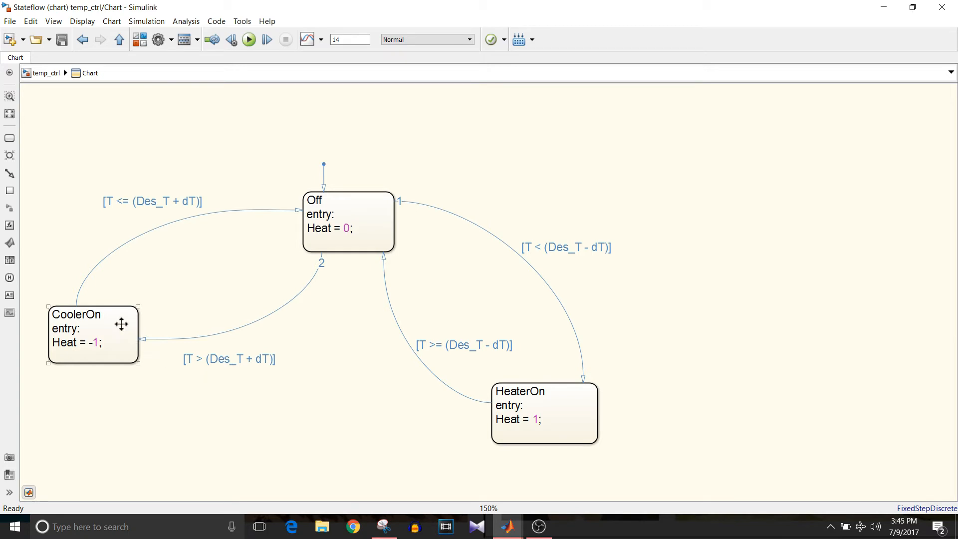
{"action": "mouse_move", "coordinate": [120, 322]}
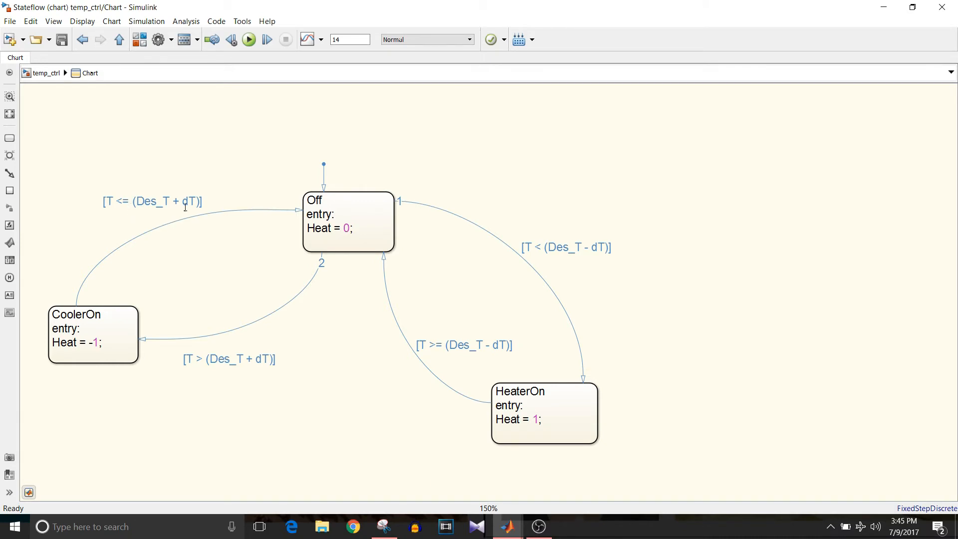
{"action": "left_click", "coordinate": [348, 221]}
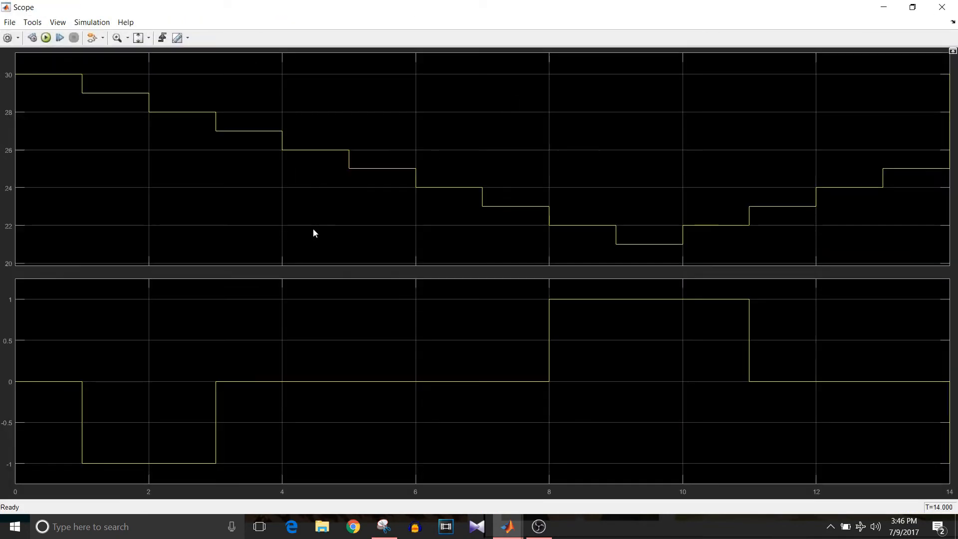
{"action": "mouse_move", "coordinate": [48, 102]}
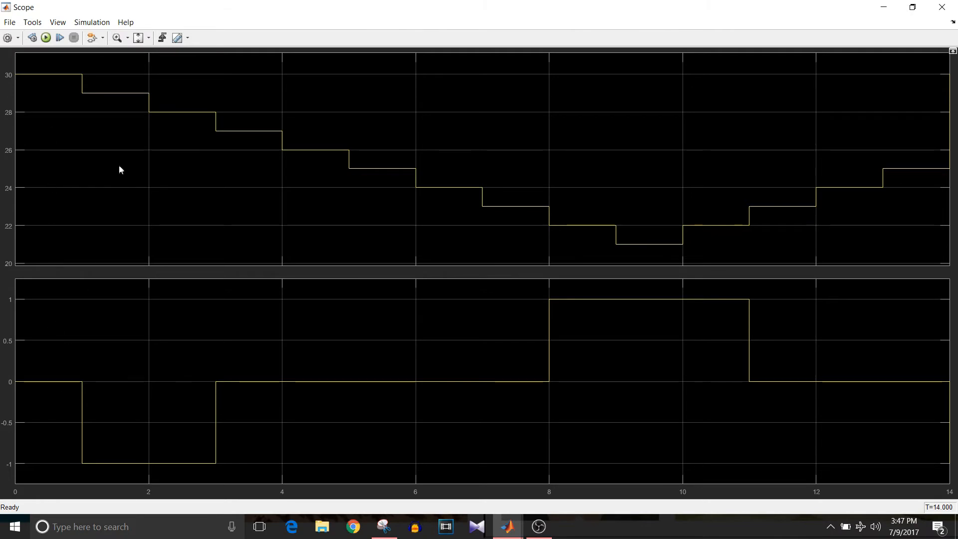
{"action": "mouse_move", "coordinate": [128, 115]}
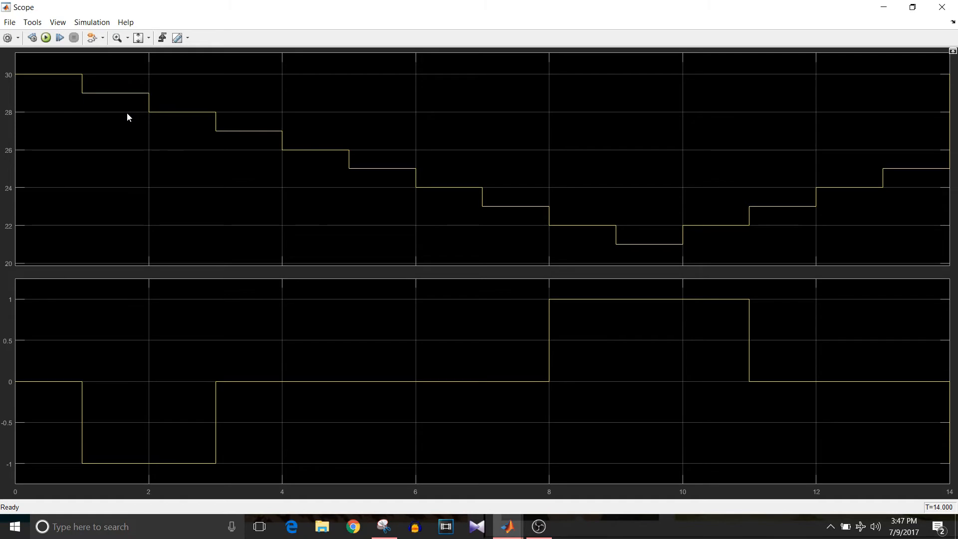
{"action": "mouse_move", "coordinate": [146, 236]}
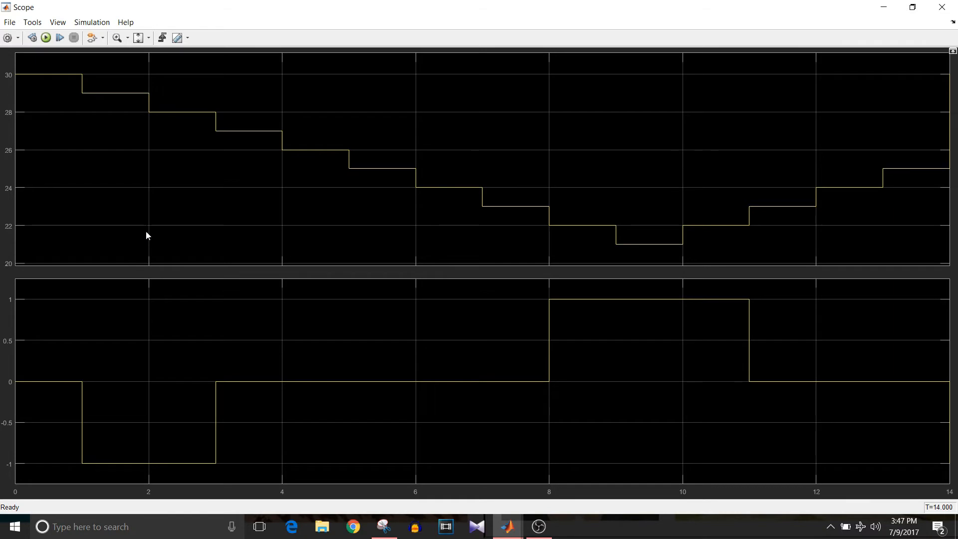
{"action": "mouse_move", "coordinate": [158, 324]}
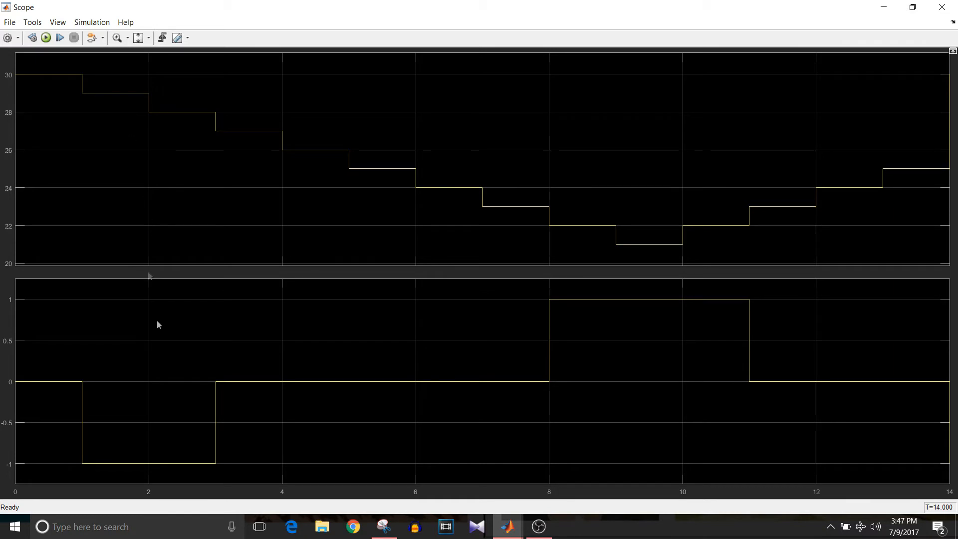
{"action": "mouse_move", "coordinate": [128, 473]}
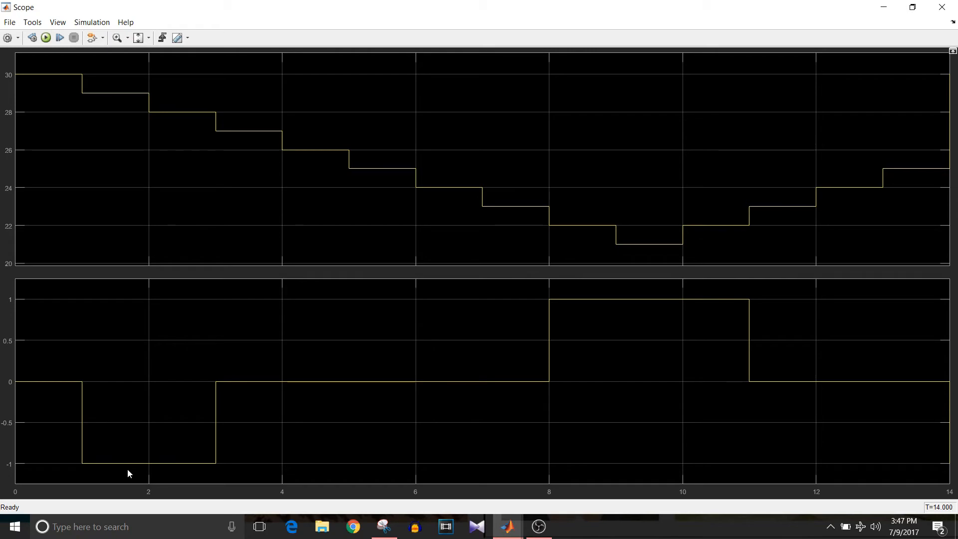
{"action": "mouse_move", "coordinate": [213, 422]}
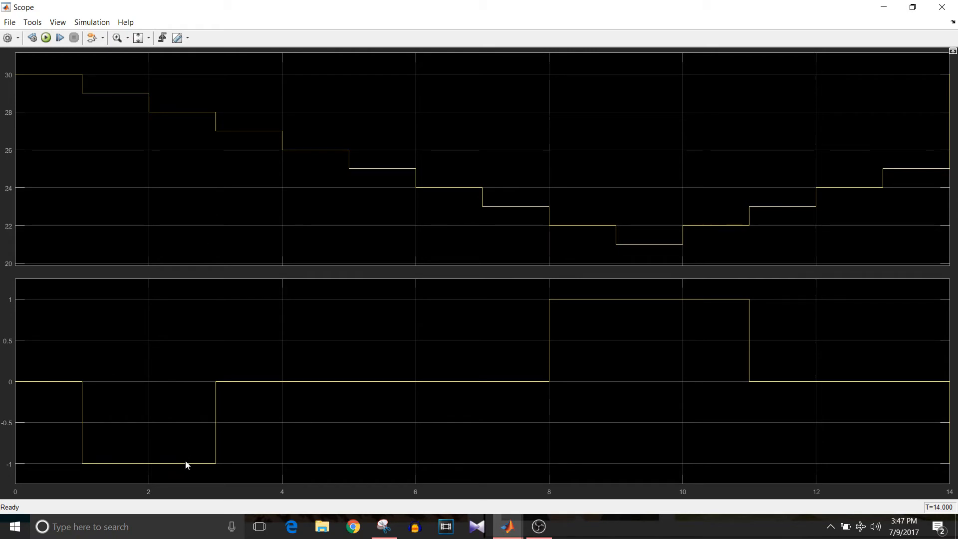
{"action": "mouse_move", "coordinate": [259, 157]}
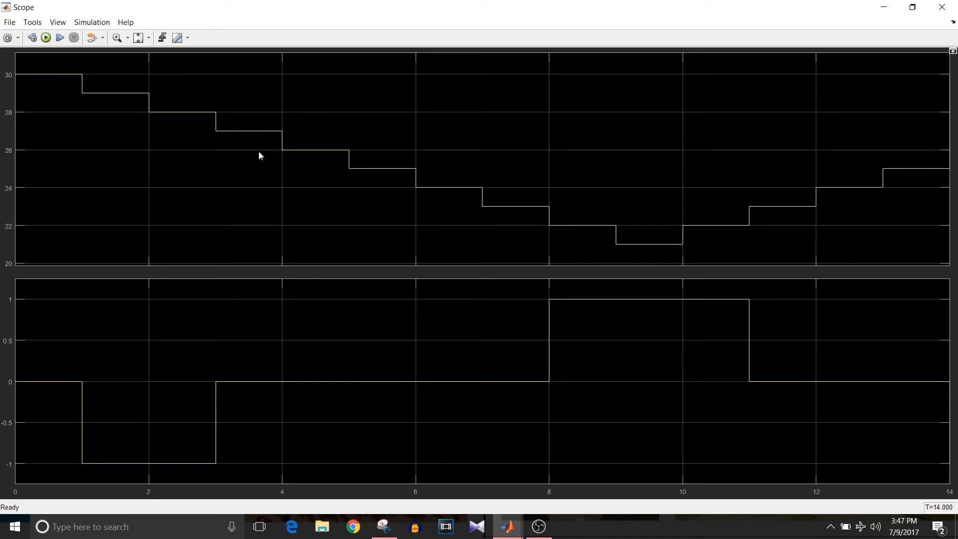
{"action": "mouse_move", "coordinate": [263, 144]}
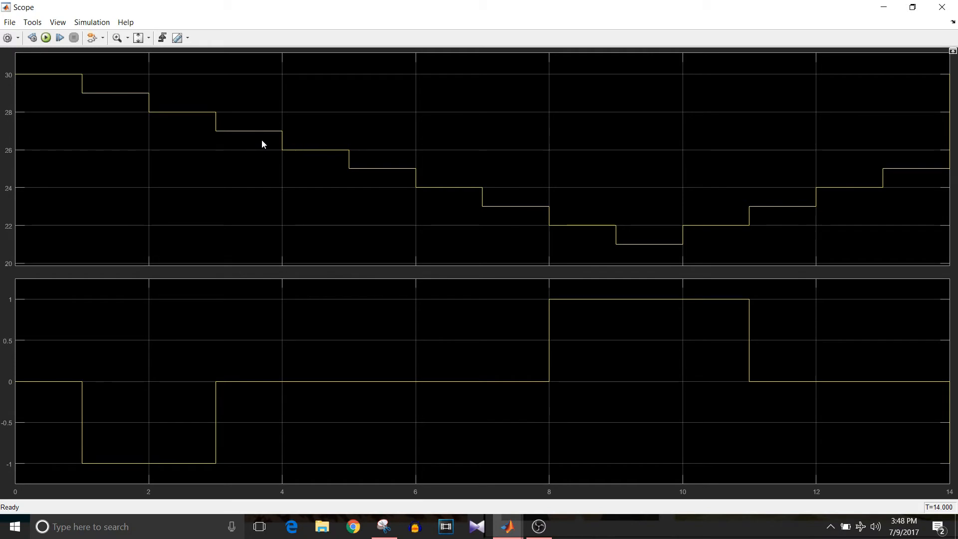
{"action": "mouse_move", "coordinate": [253, 385]}
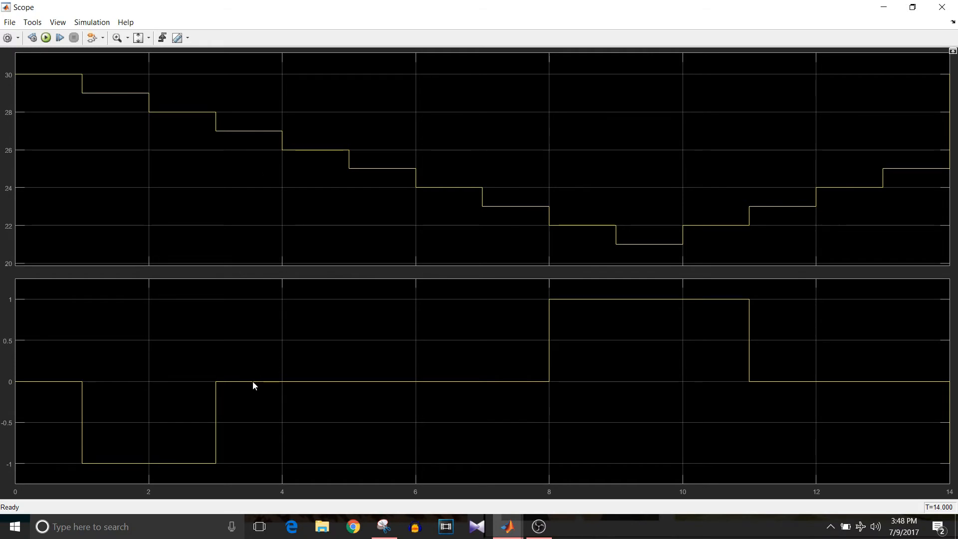
{"action": "mouse_move", "coordinate": [552, 387]}
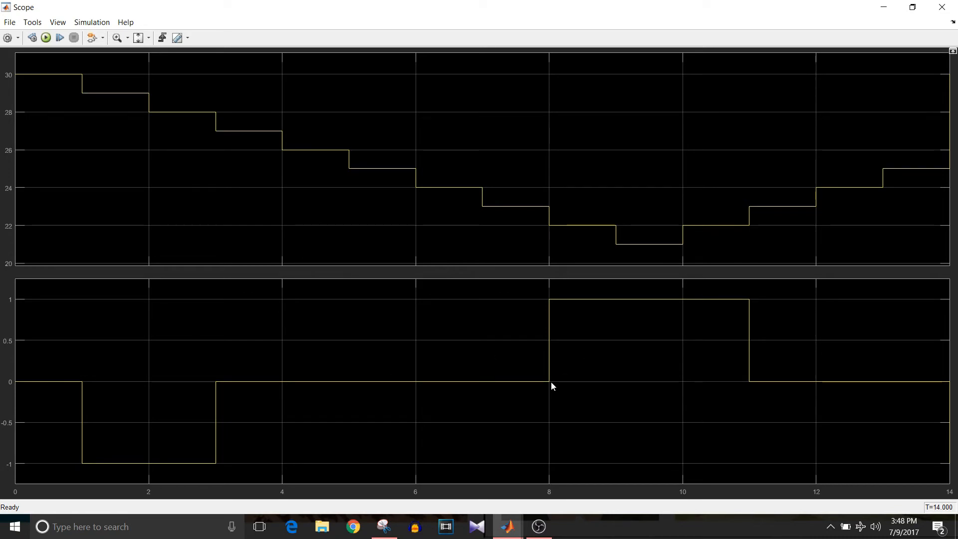
{"action": "mouse_move", "coordinate": [556, 307]}
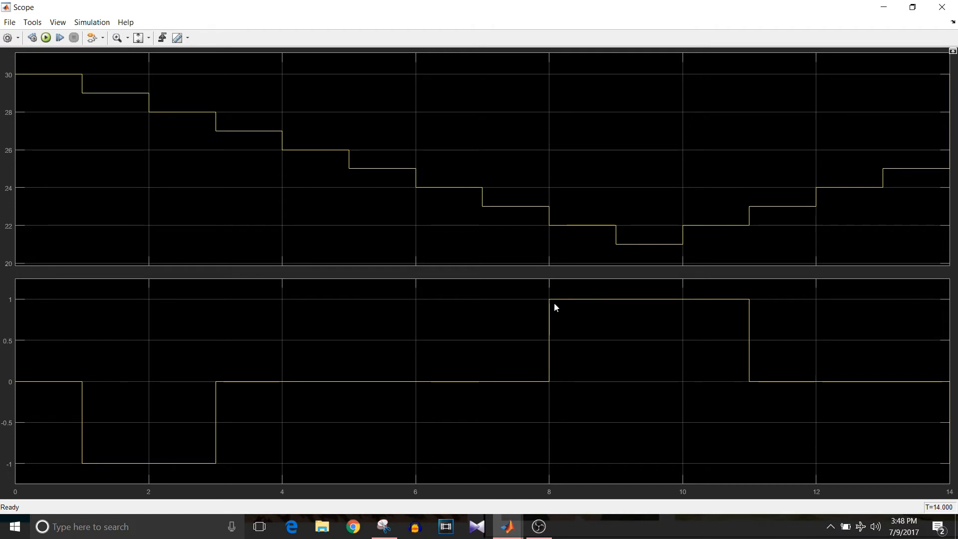
{"action": "mouse_move", "coordinate": [617, 308]}
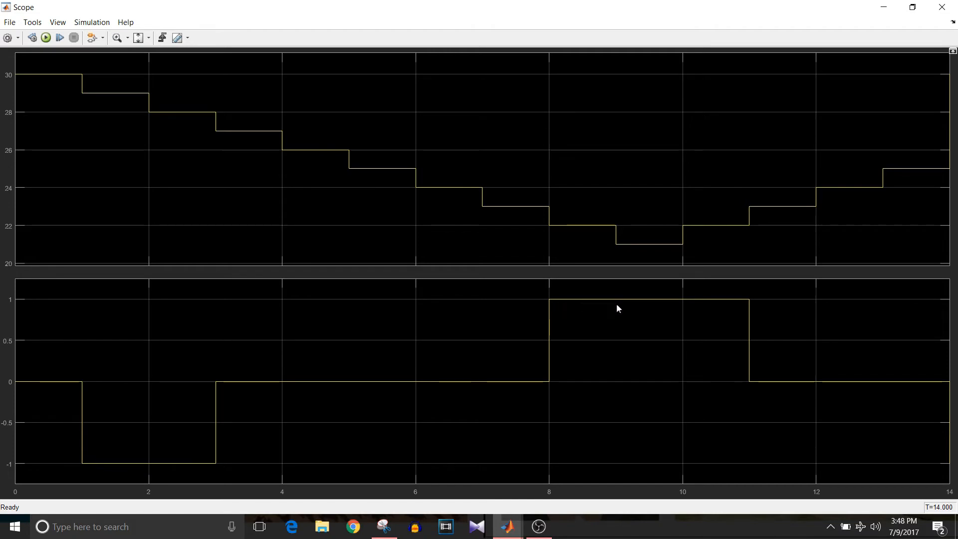
{"action": "mouse_move", "coordinate": [631, 306]}
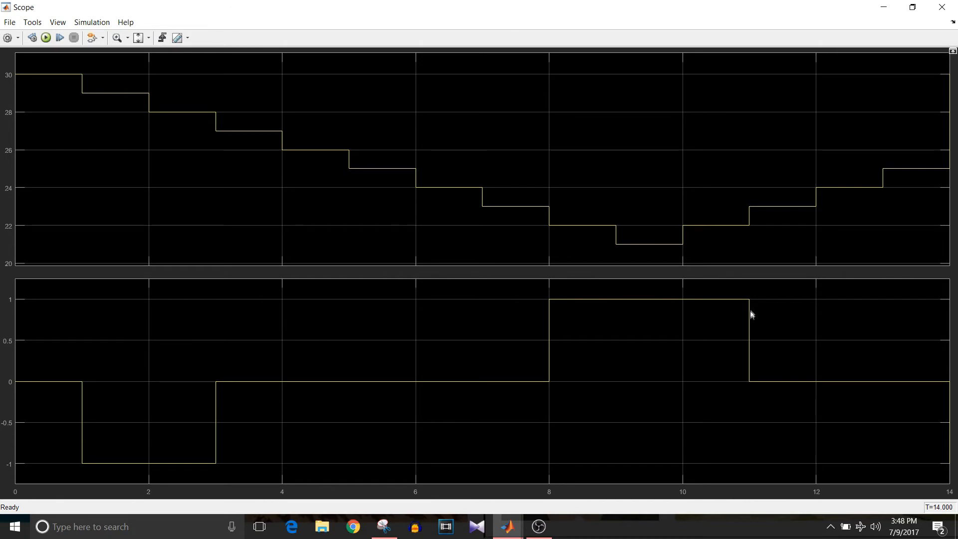
{"action": "mouse_move", "coordinate": [862, 383]}
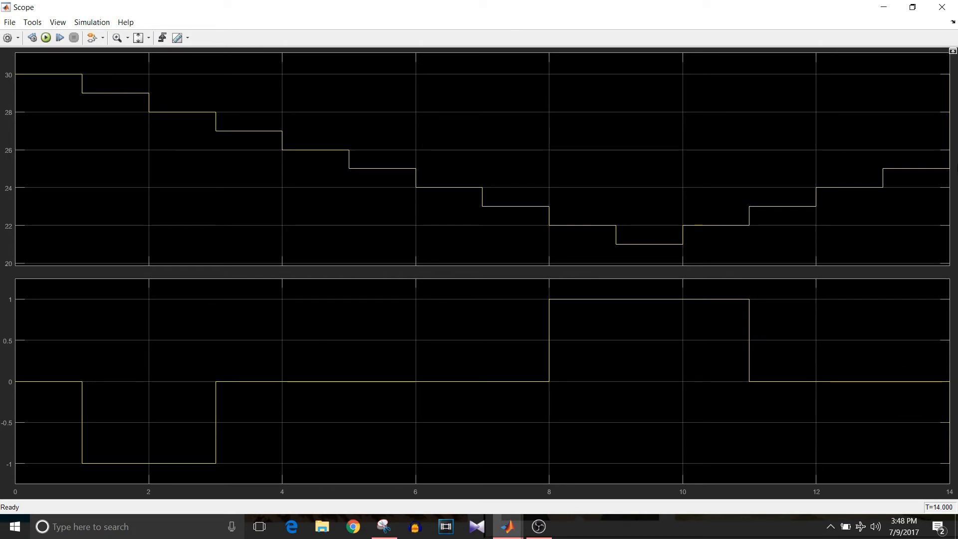
{"action": "mouse_move", "coordinate": [46, 385]}
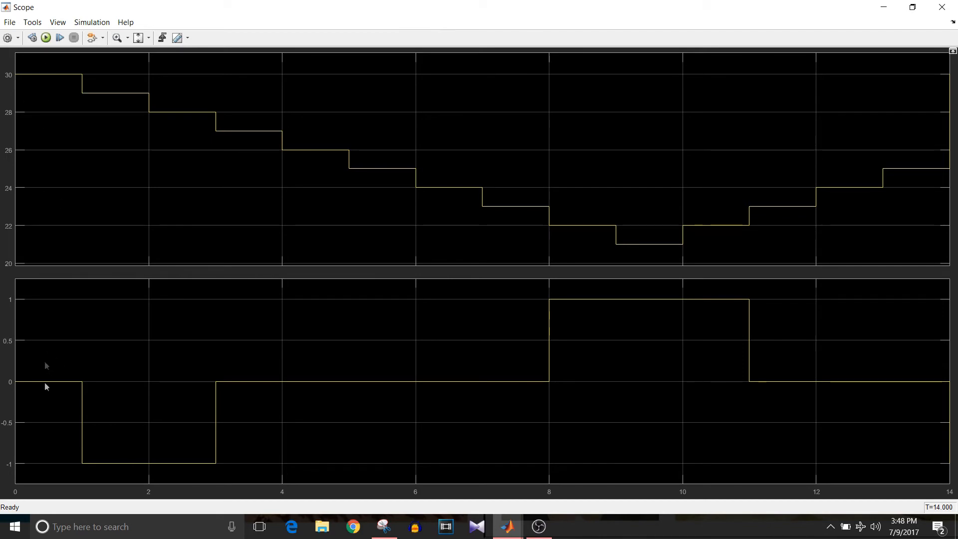
{"action": "mouse_move", "coordinate": [59, 305]}
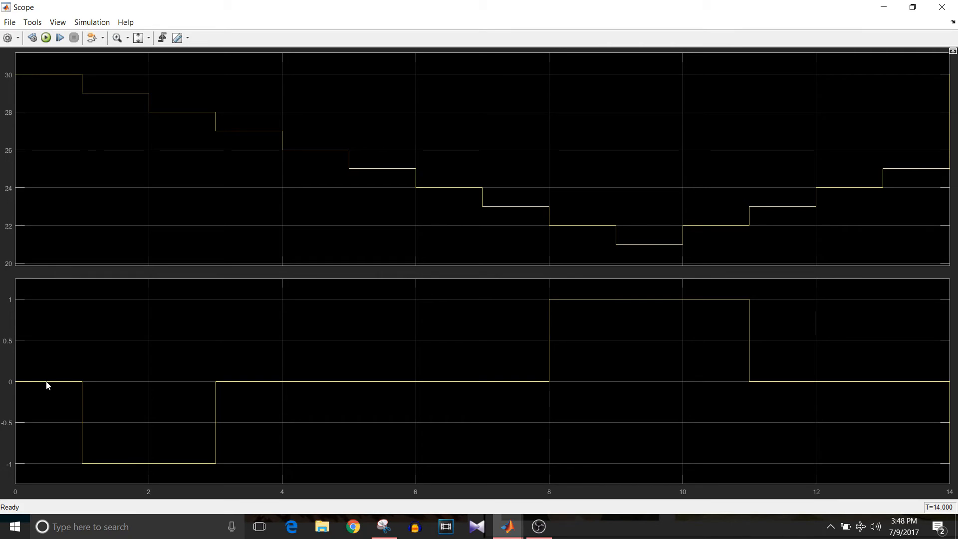
{"action": "mouse_move", "coordinate": [44, 391]}
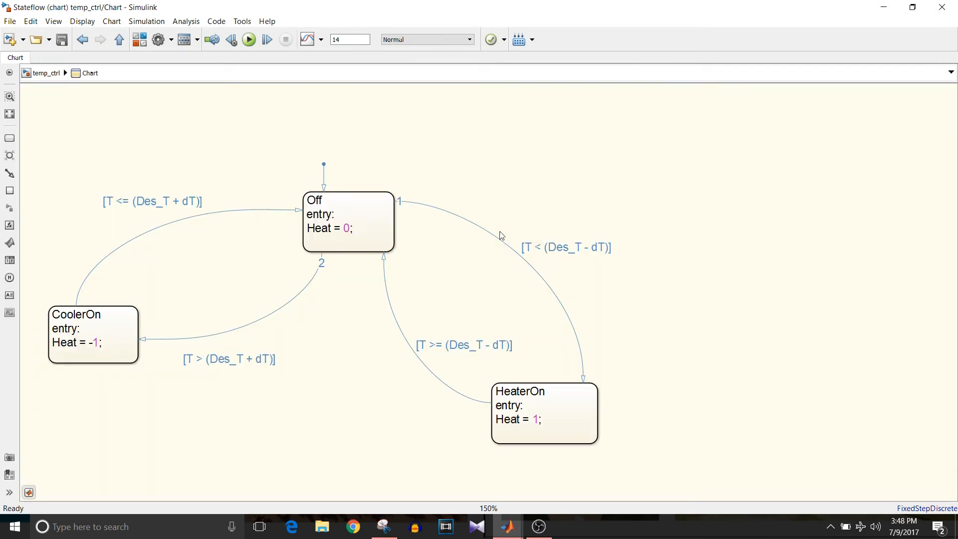
Switch to the MATLAB R2016a desktop showing the models folder.
{"action": "left_click", "coordinate": [348, 221]}
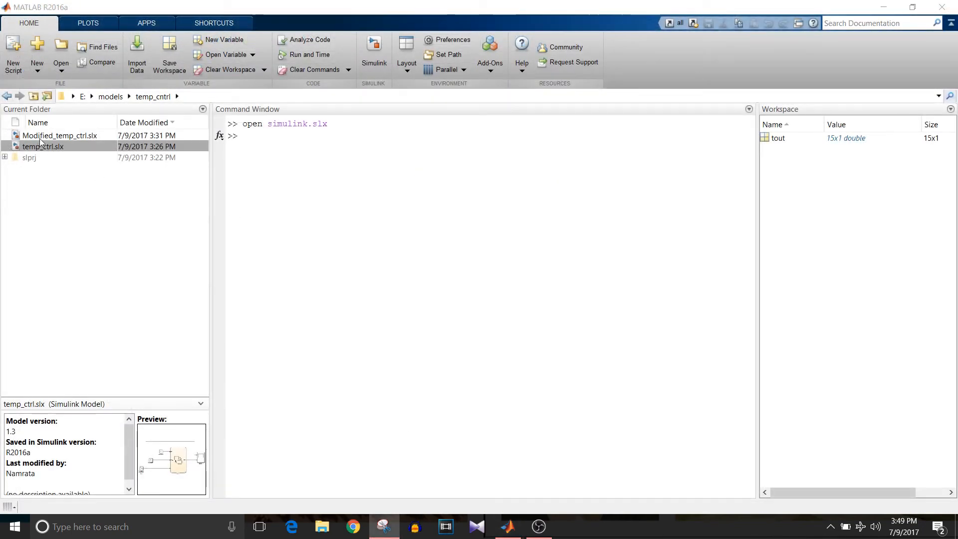
Open Modified_temp_ctrl.slx from the Current Folder pane.
{"action": "double_click", "coordinate": [59, 135]}
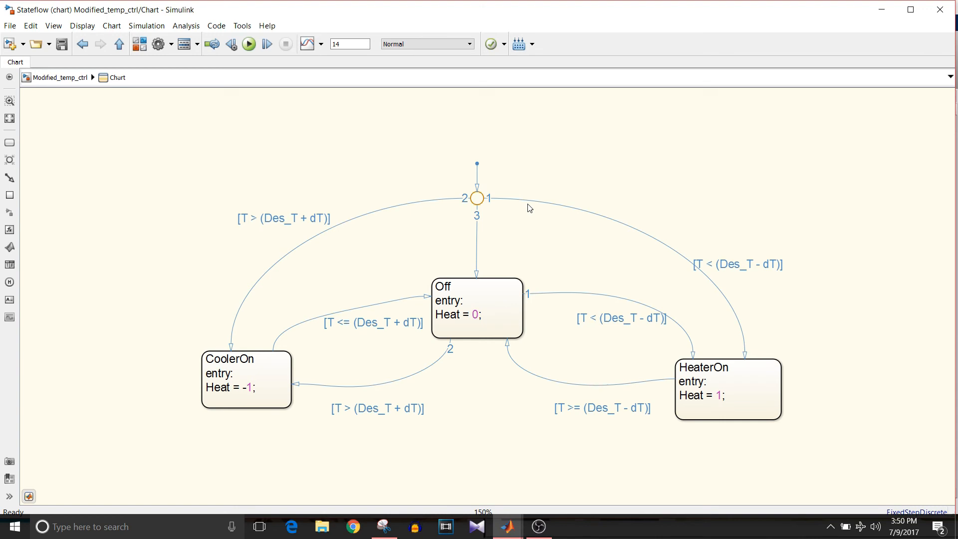
{"action": "mouse_move", "coordinate": [687, 249]}
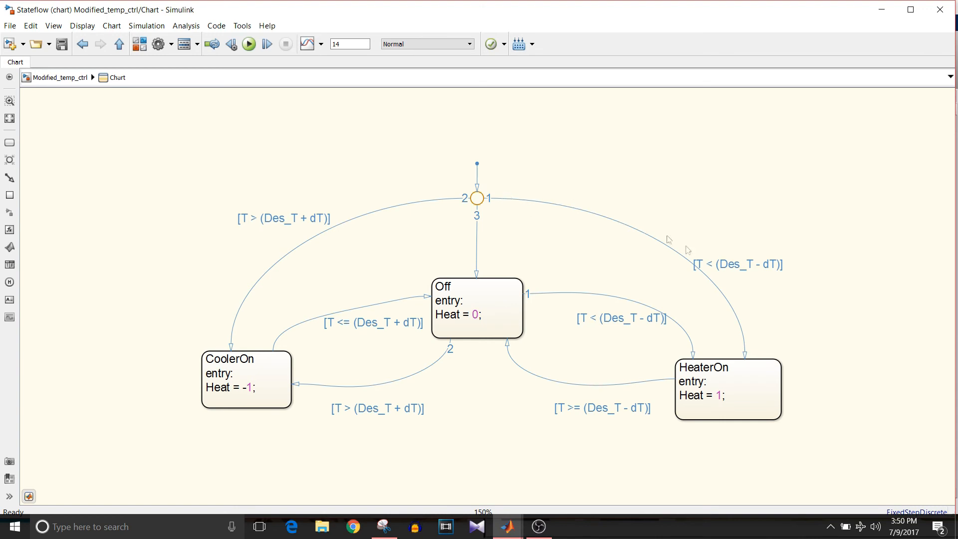
{"action": "mouse_move", "coordinate": [735, 301]}
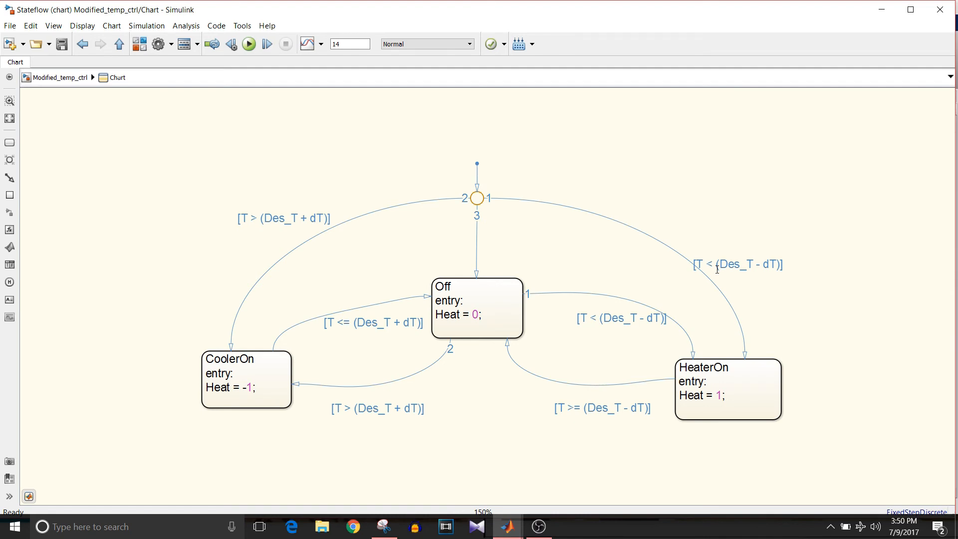
{"action": "mouse_move", "coordinate": [464, 174]}
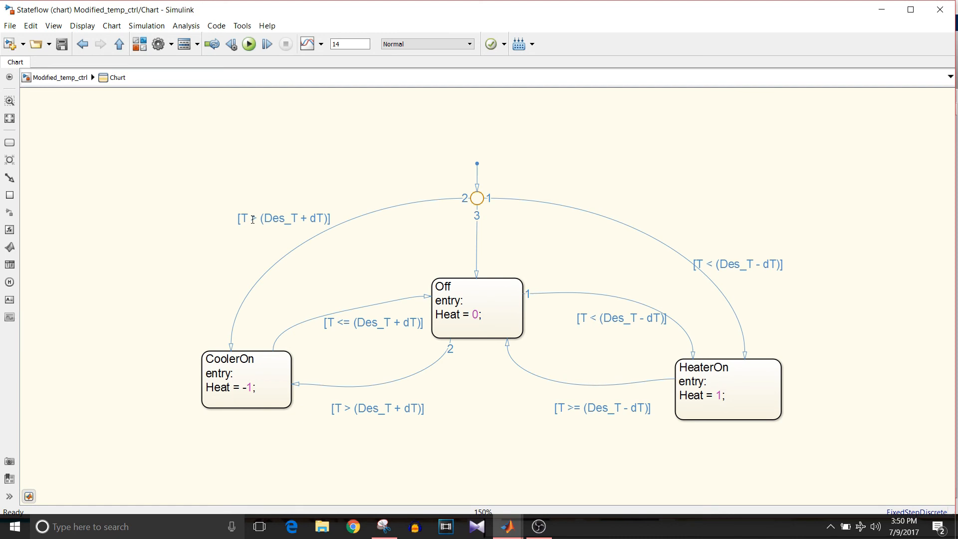
Return to the top-level Modified_temp_ctrl model and run its simulation.
{"action": "left_click", "coordinate": [254, 211]}
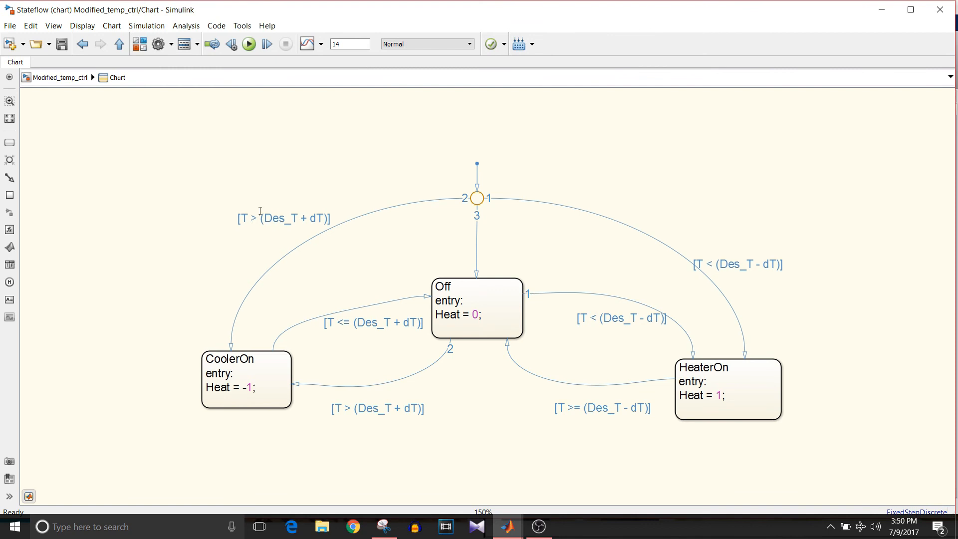
{"action": "mouse_move", "coordinate": [686, 244]}
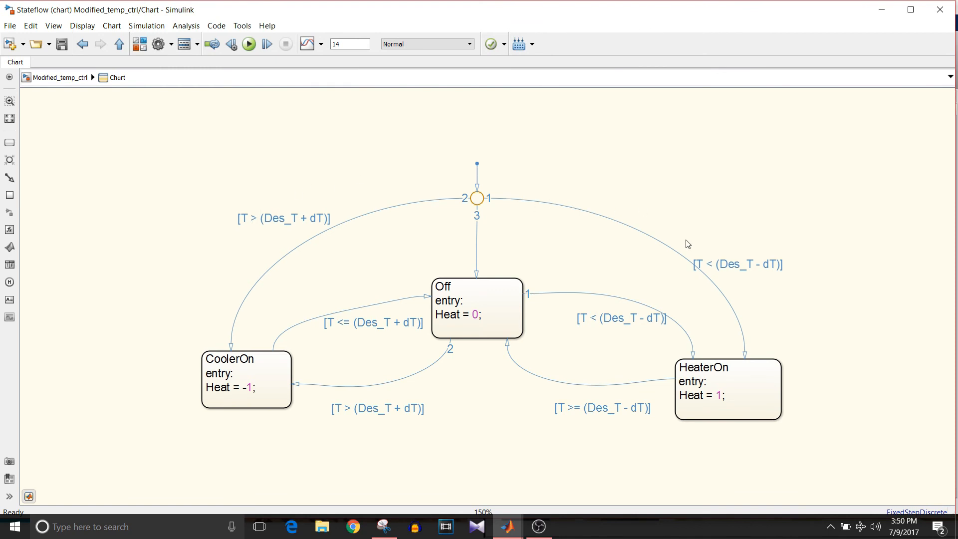
{"action": "left_click", "coordinate": [476, 300]}
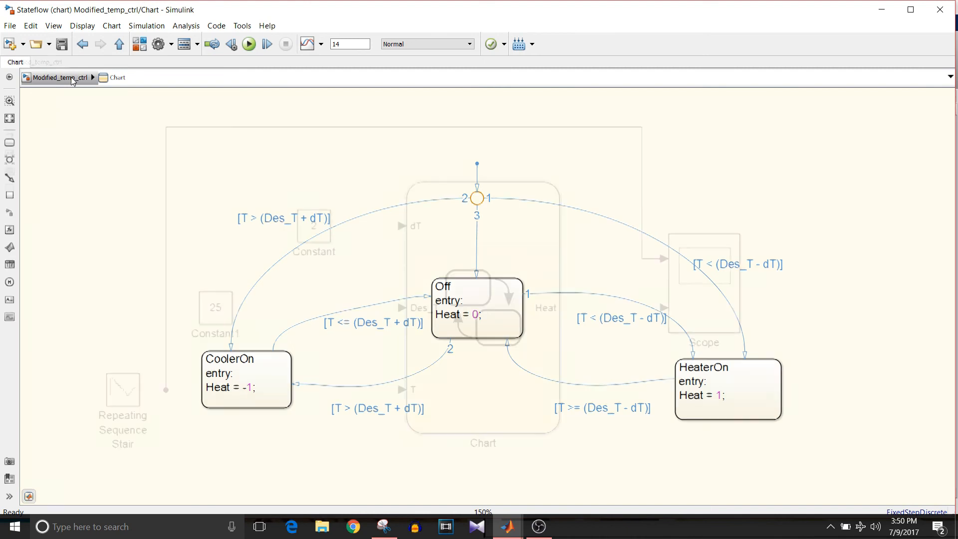
{"action": "left_click", "coordinate": [248, 44]}
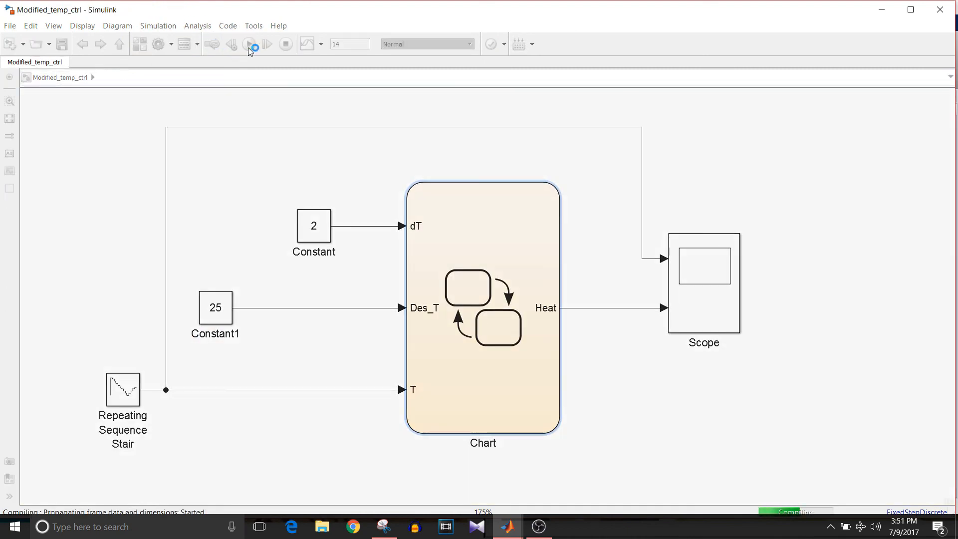
{"action": "left_click", "coordinate": [250, 43]}
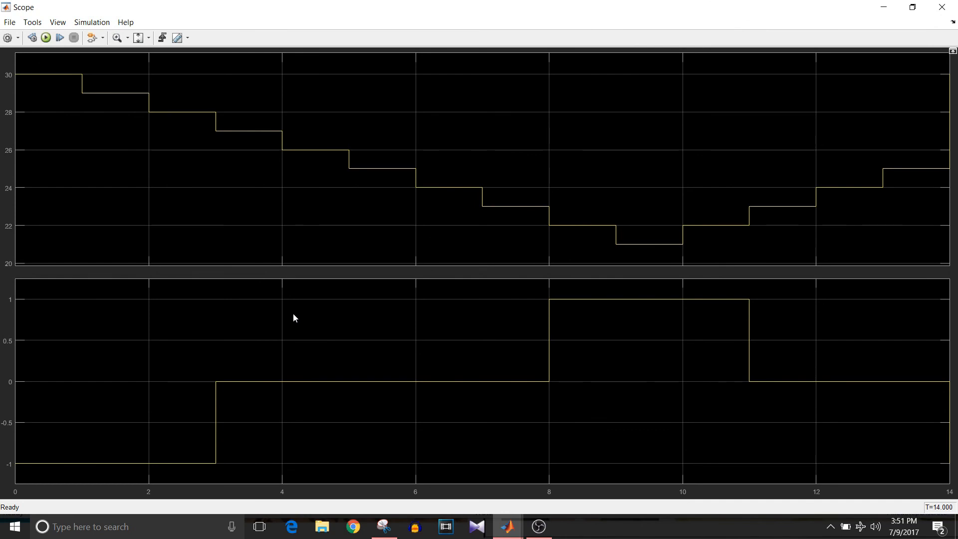
{"action": "mouse_move", "coordinate": [59, 84]}
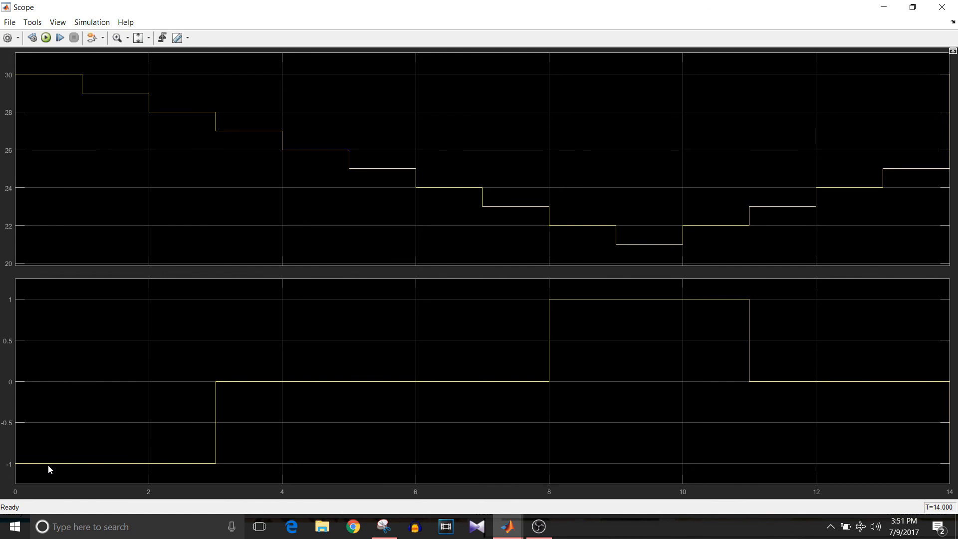
{"action": "mouse_move", "coordinate": [175, 392]}
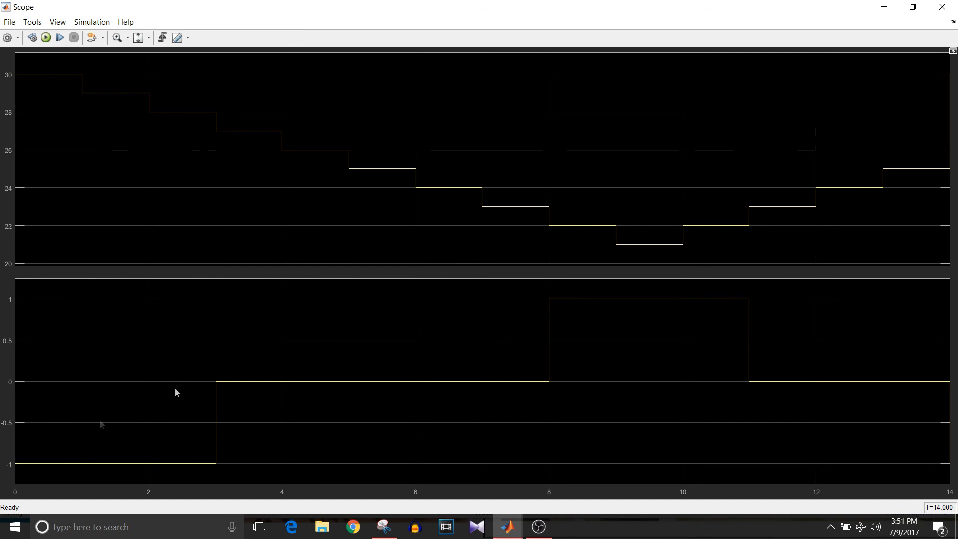